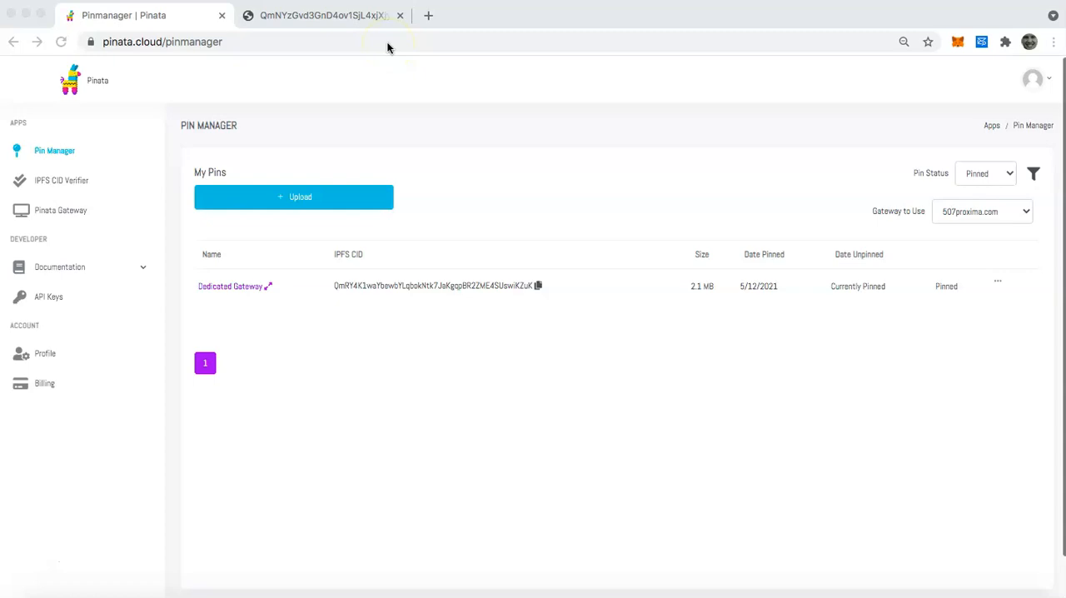
mouse_move(298, 69)
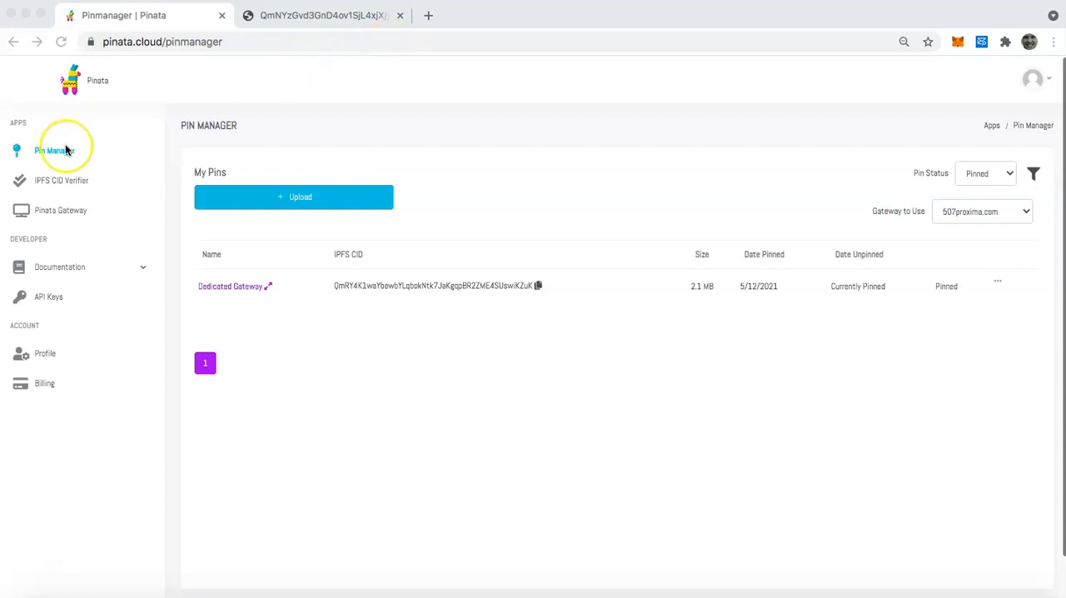
- Go to the Pin Manager and show the Folder, File and CID upload options
click(53, 150)
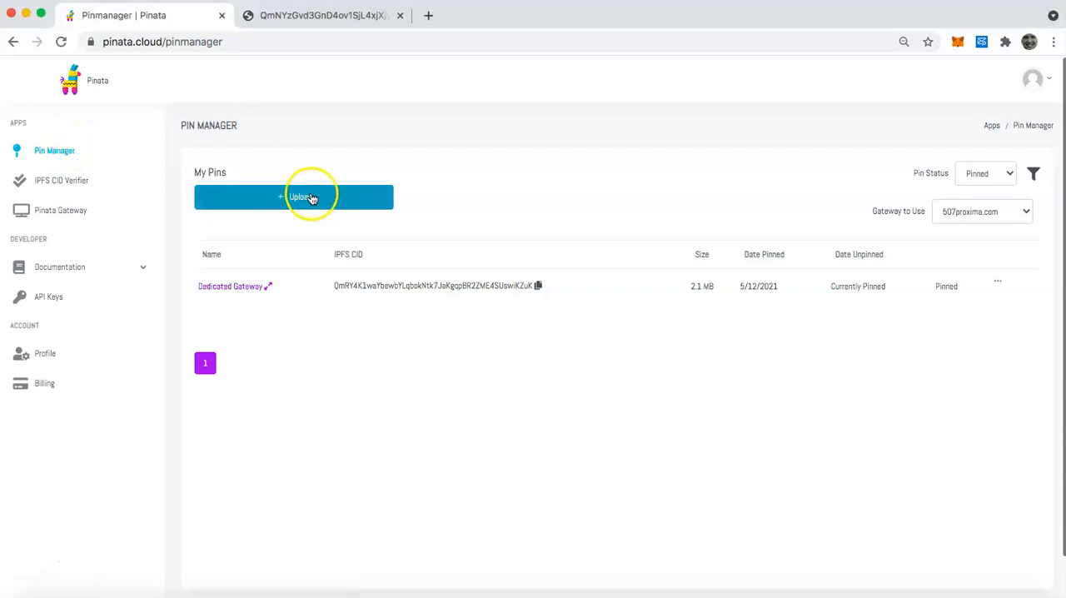
click(300, 197)
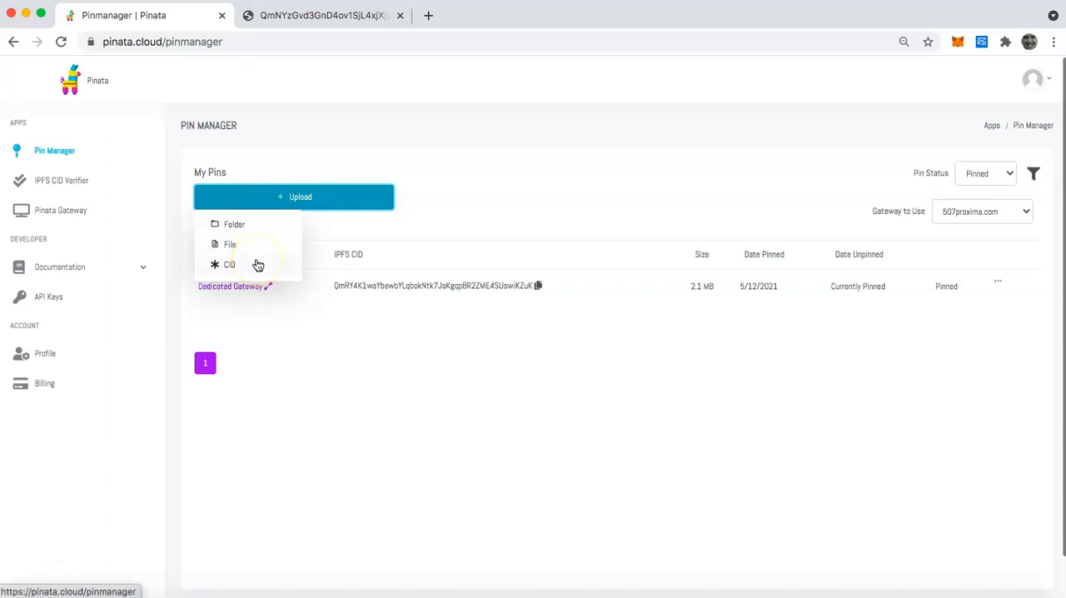
- Pick CID from the Upload menu to bring up the Pin By CID form
click(229, 264)
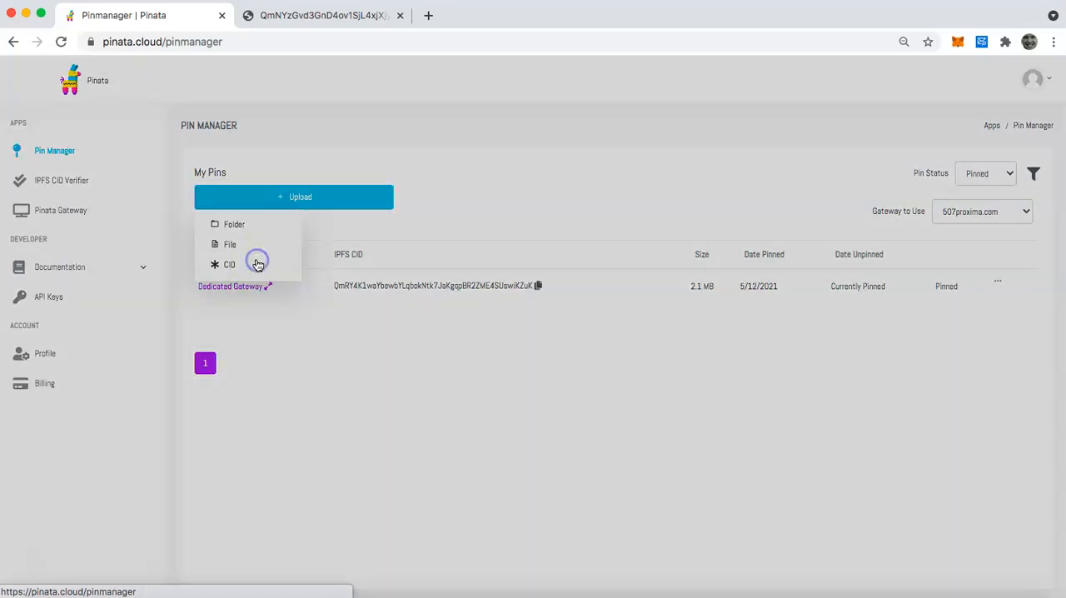
click(229, 264)
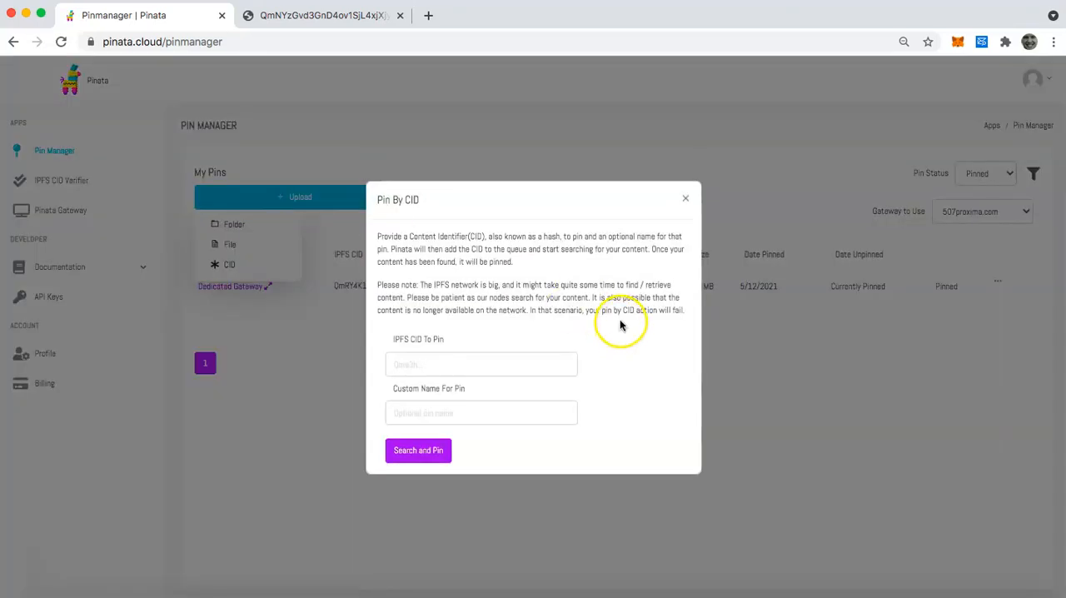
mouse_move(656, 309)
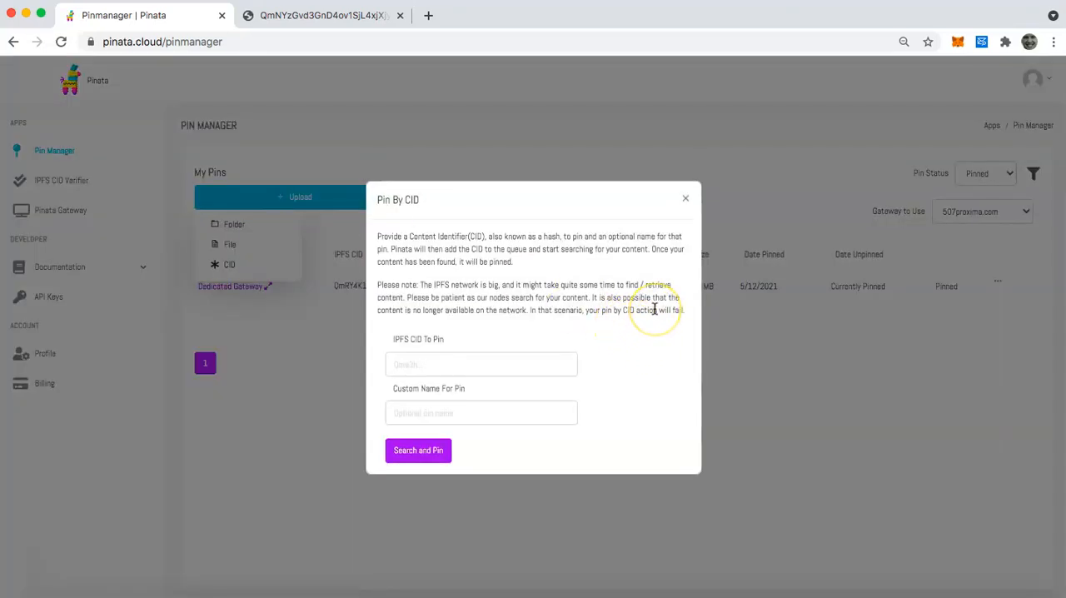
mouse_move(462, 152)
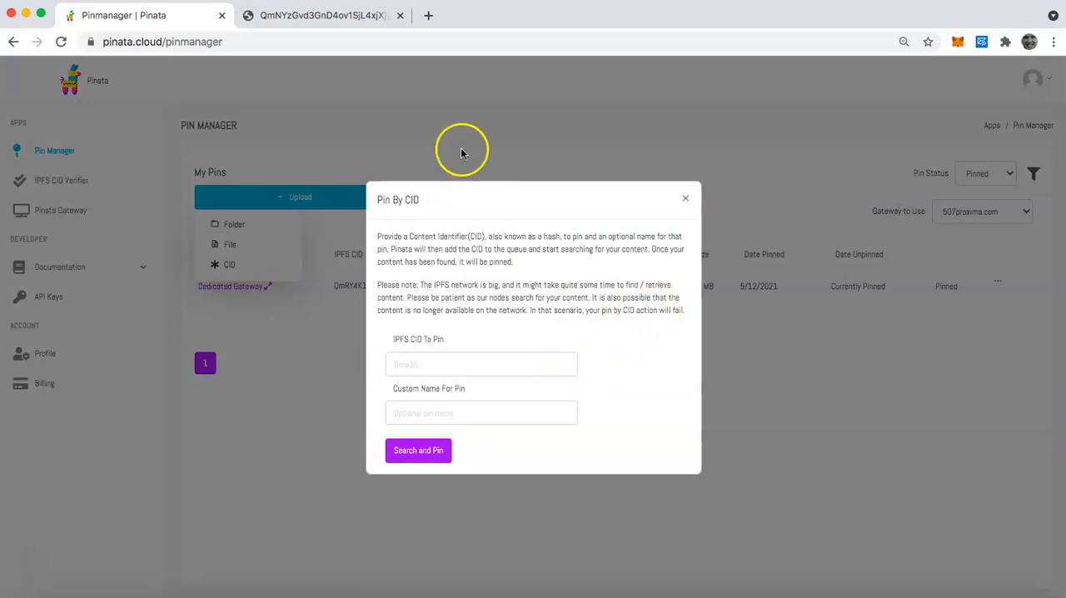
mouse_move(608, 341)
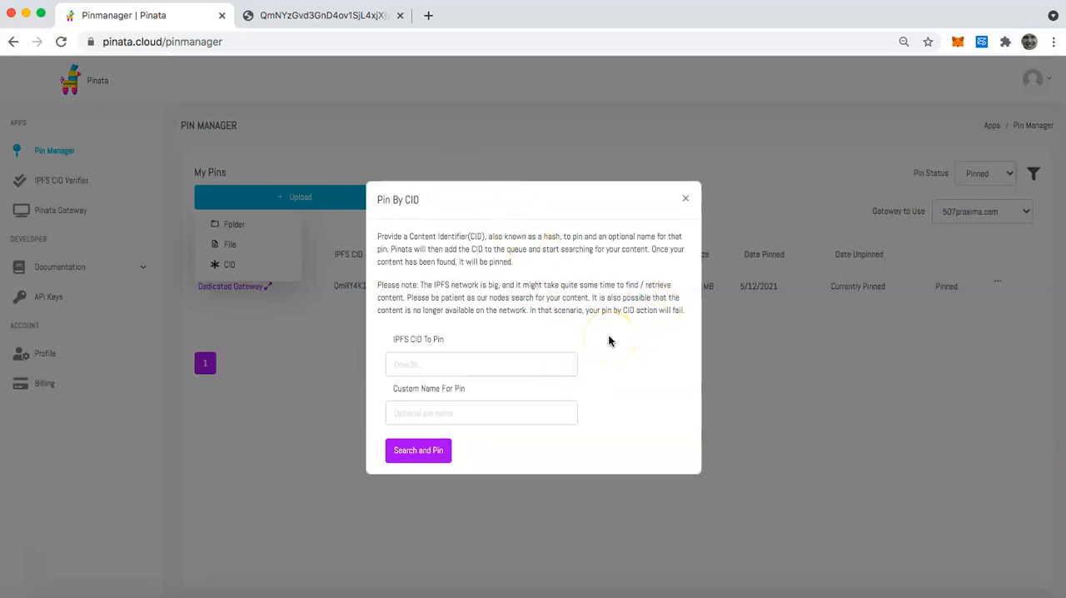
- Copy the CID from the submarine tab's gateway address in Chrome
click(323, 15)
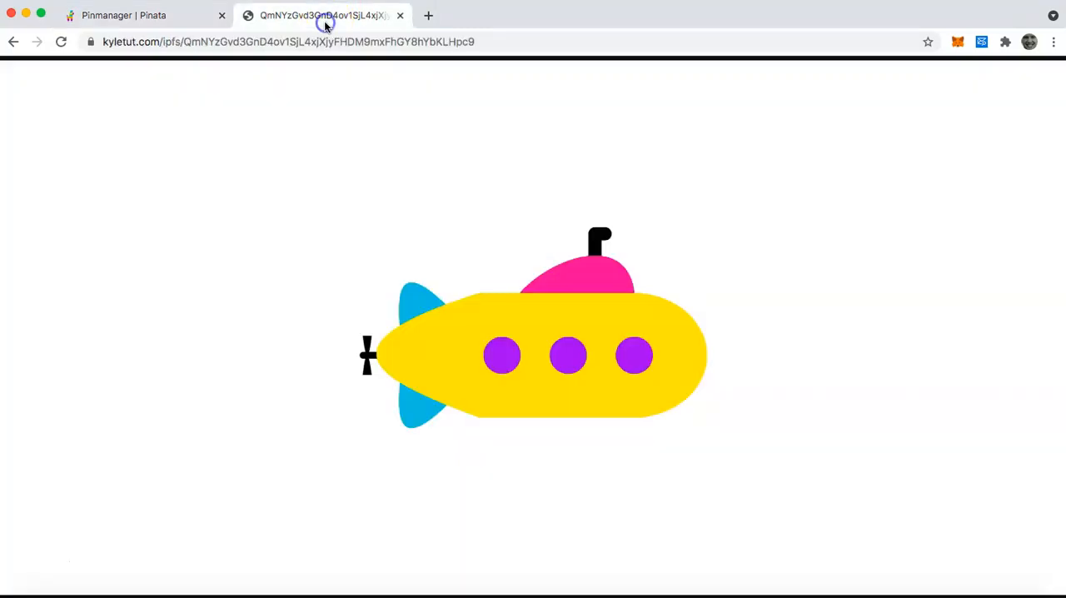
click(289, 42)
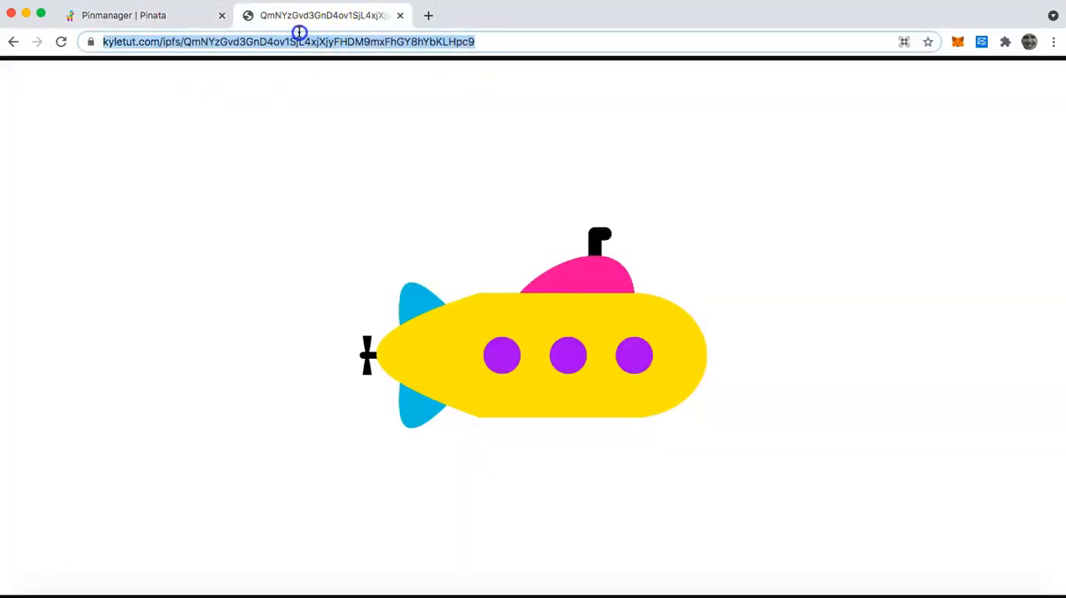
click(384, 41)
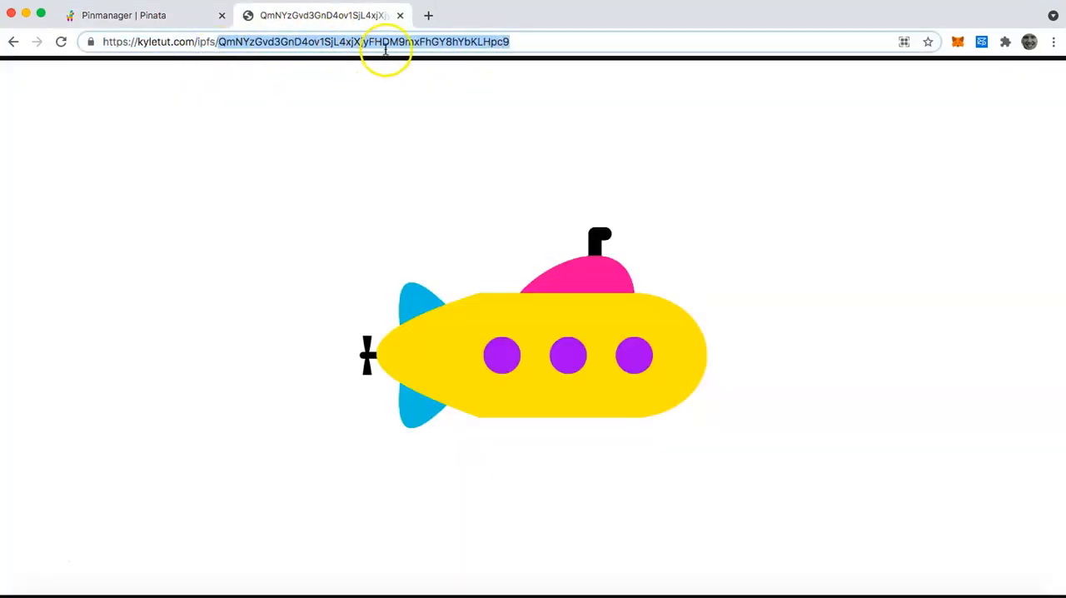
right_click(385, 42)
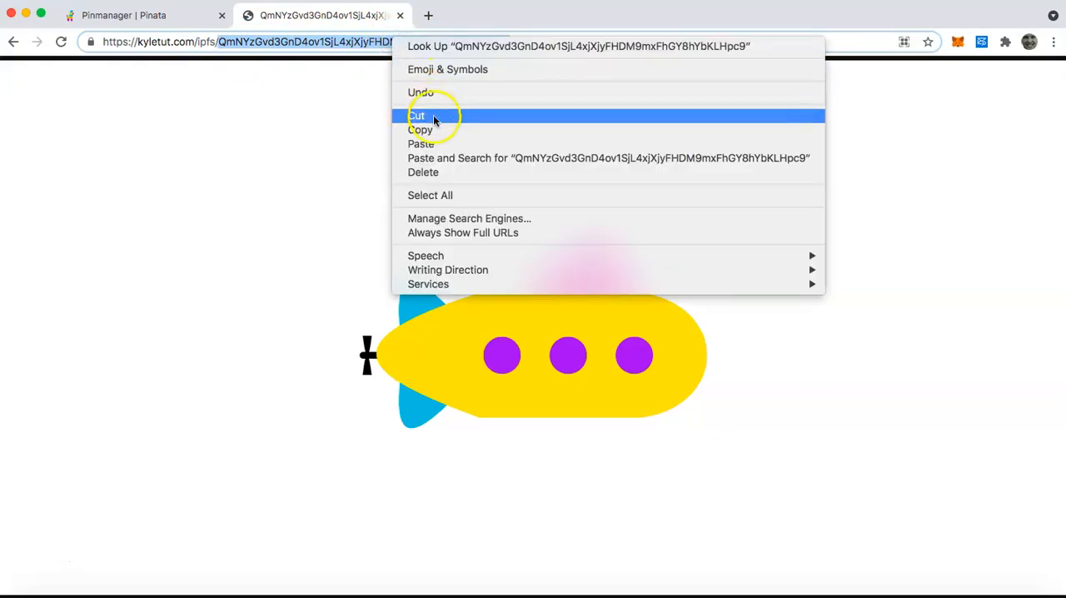
click(125, 15)
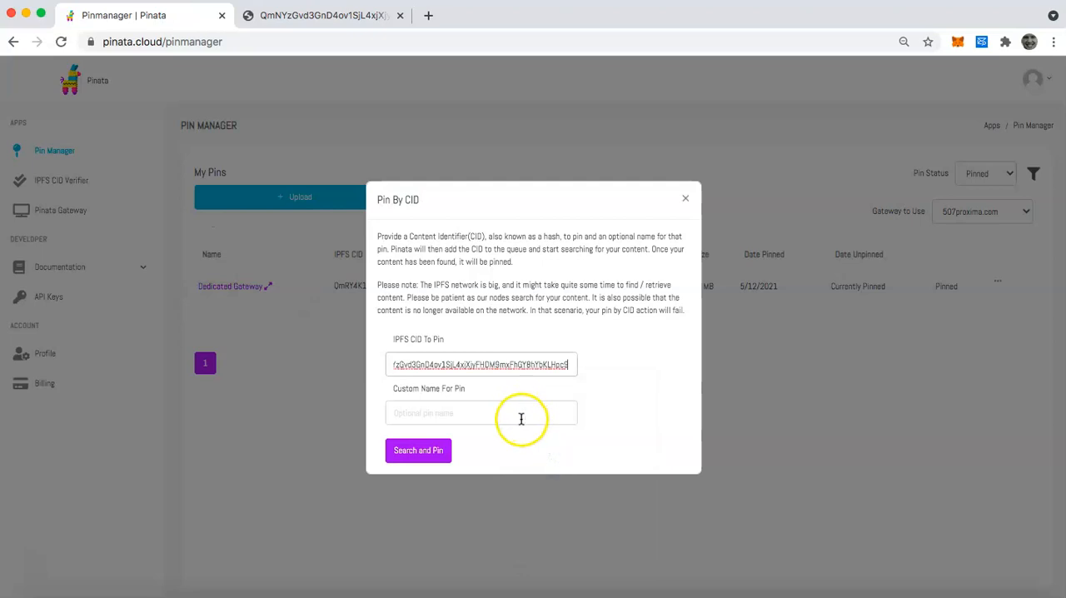
- Name the pin YellowPinataSubmarine and run Search and Pin on the pasted CID
text(Yellow)
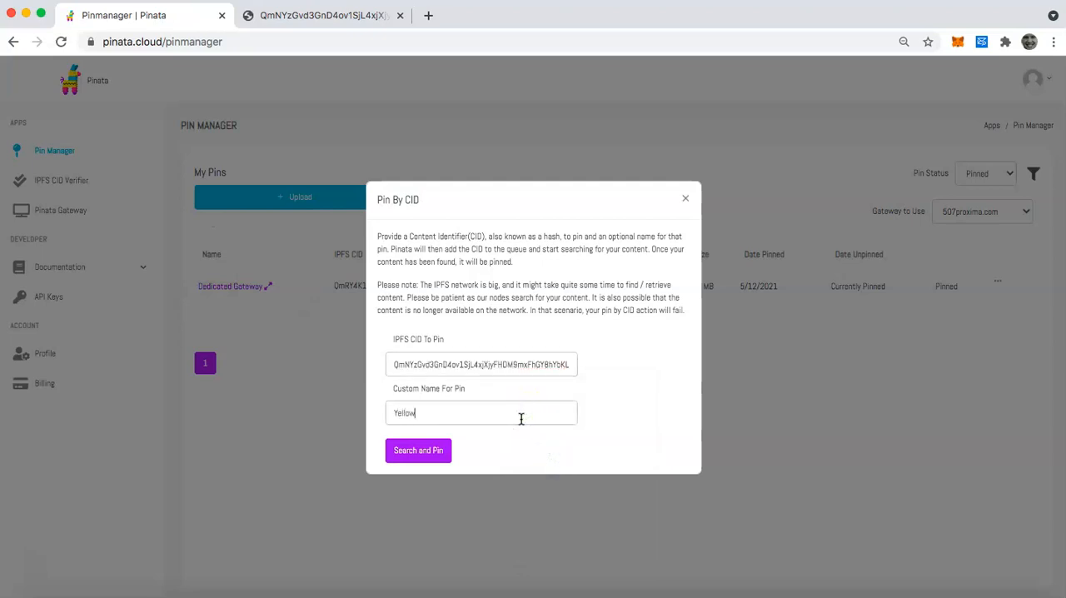
text(PinataSubmarine)
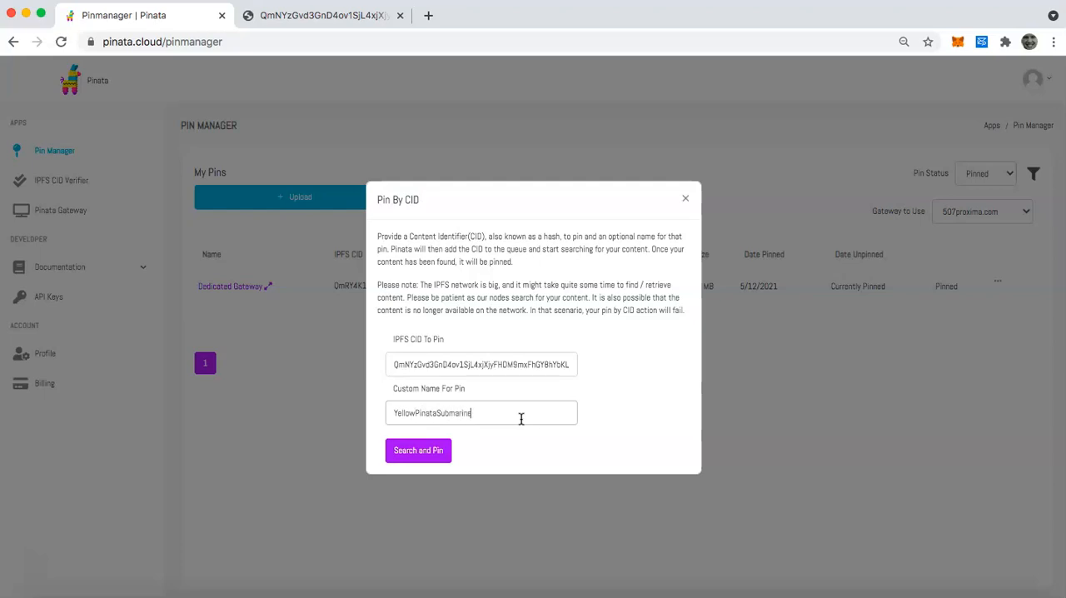
click(417, 450)
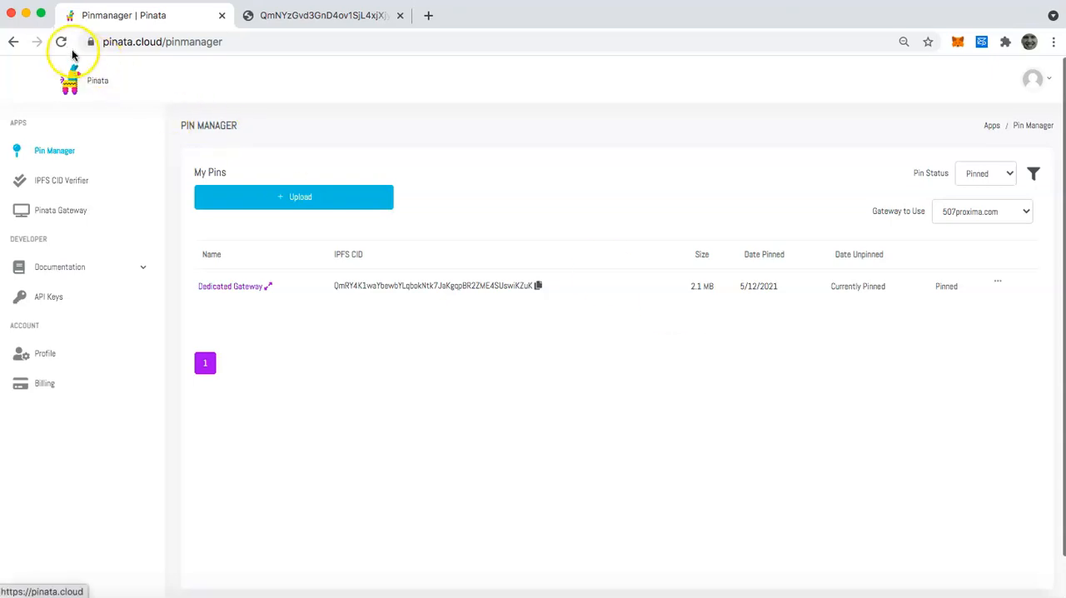
- Reload the Pin Manager so YellowPinataSubmarine (105.9 KB) appears in My Pins
click(60, 42)
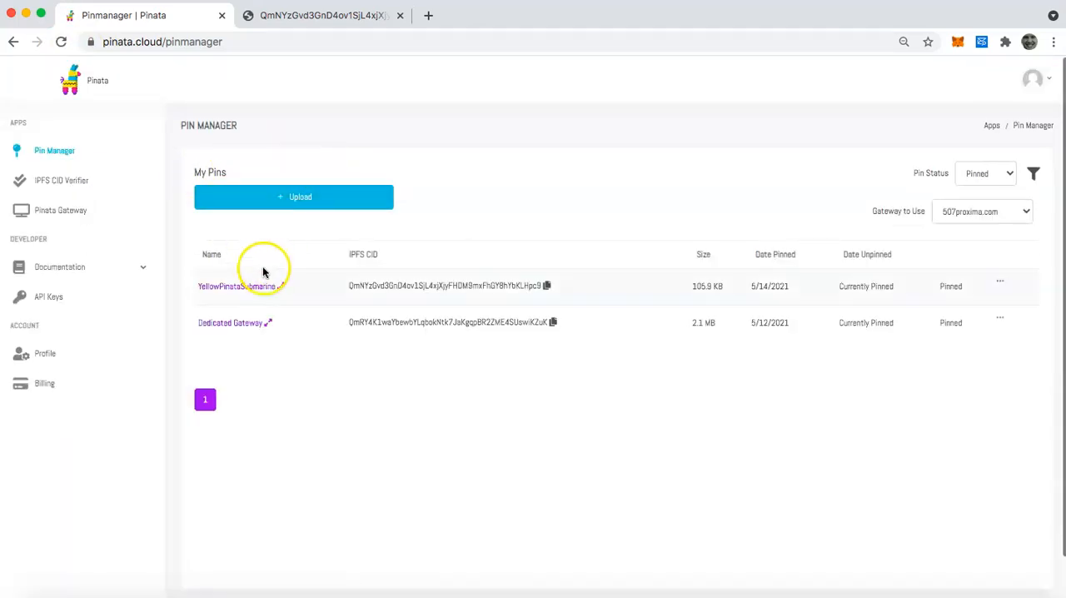
mouse_move(250, 292)
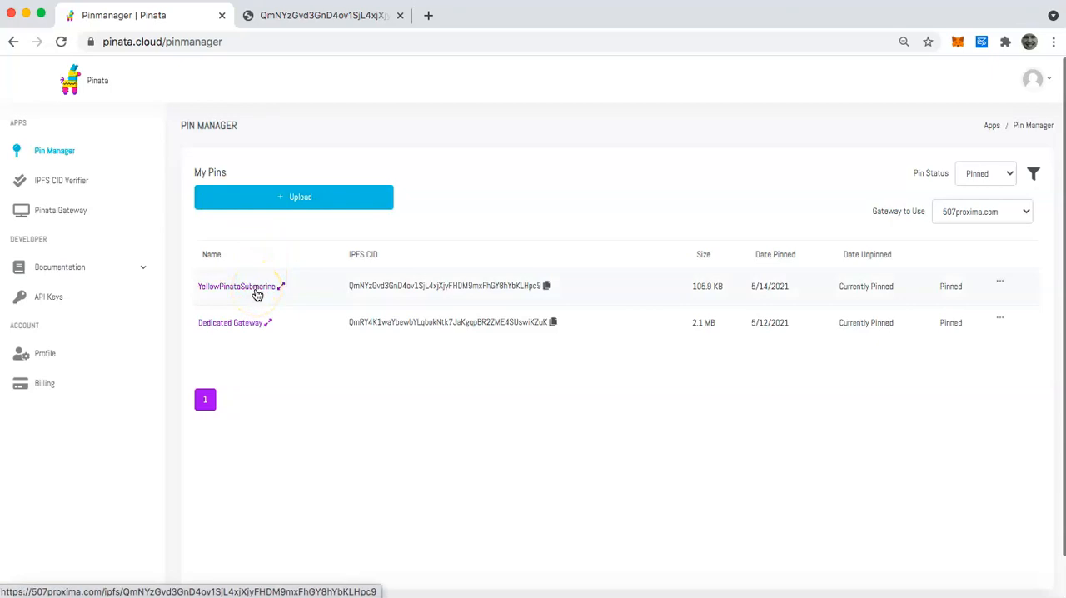
- View YellowPinataSubmarine via the 507proxima gateway in a new tab, then return to Pinmanager
click(236, 286)
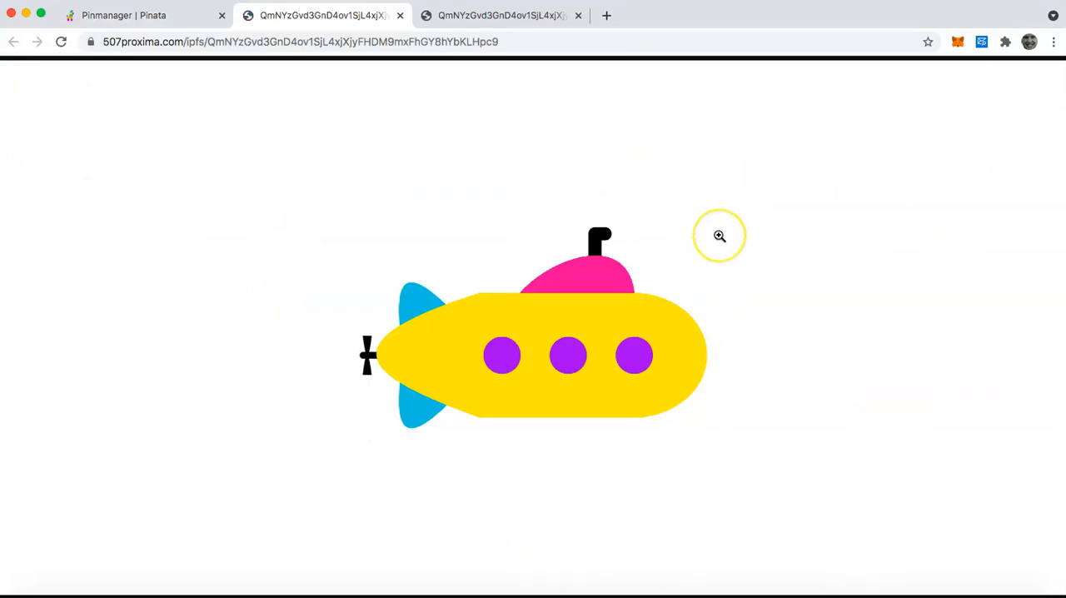
click(123, 15)
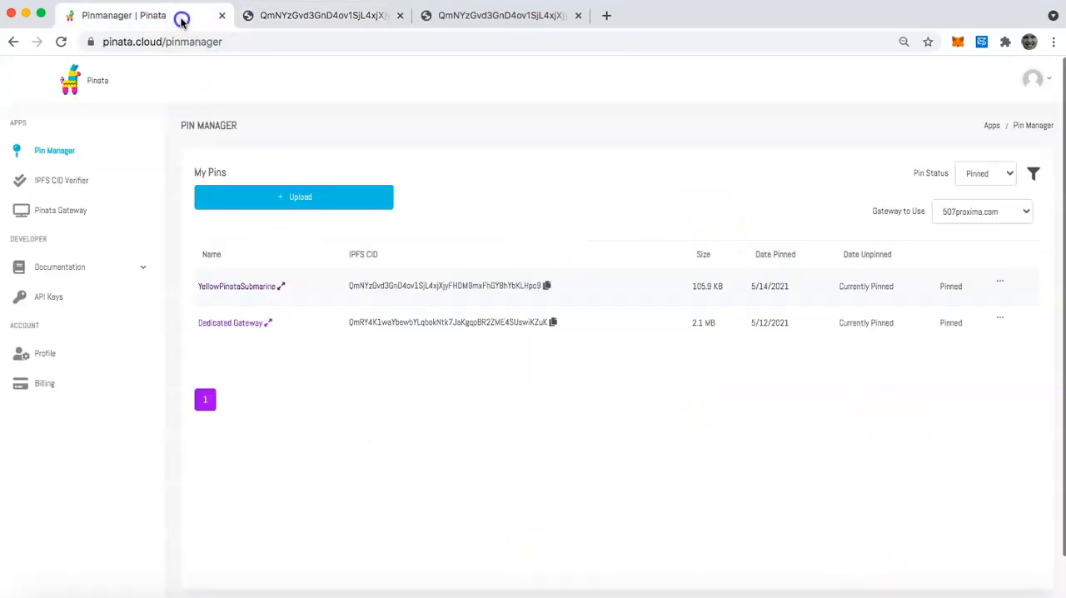